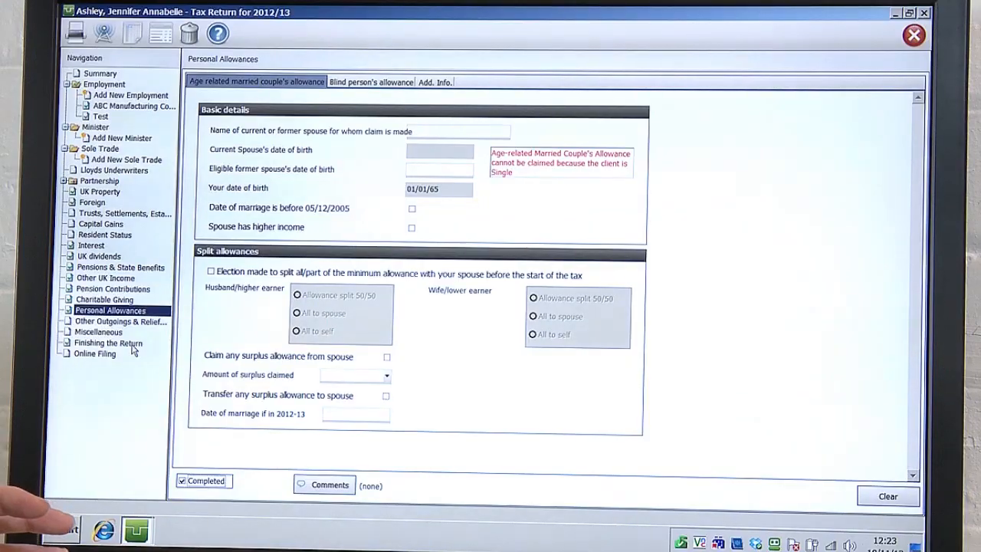
Step: View the Finishing the Return calculation summary showing 40987.27 total tax and 20493.63 first payment
left_click(108, 342)
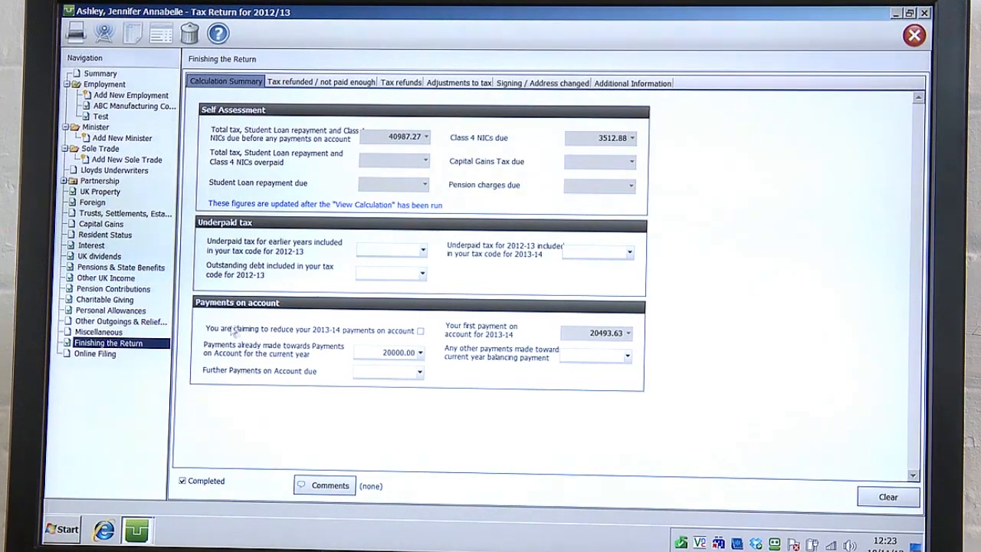
mouse_move(290, 284)
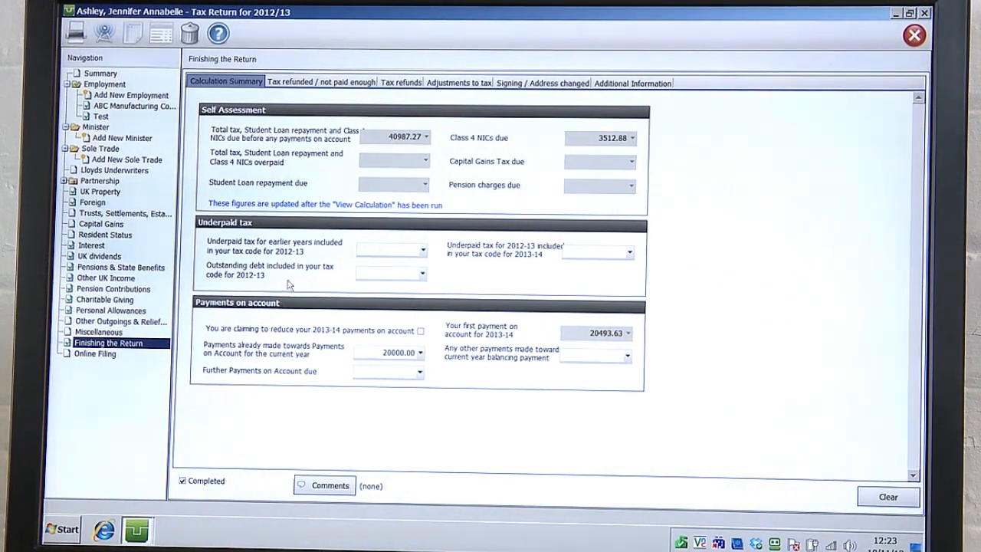
mouse_move(339, 275)
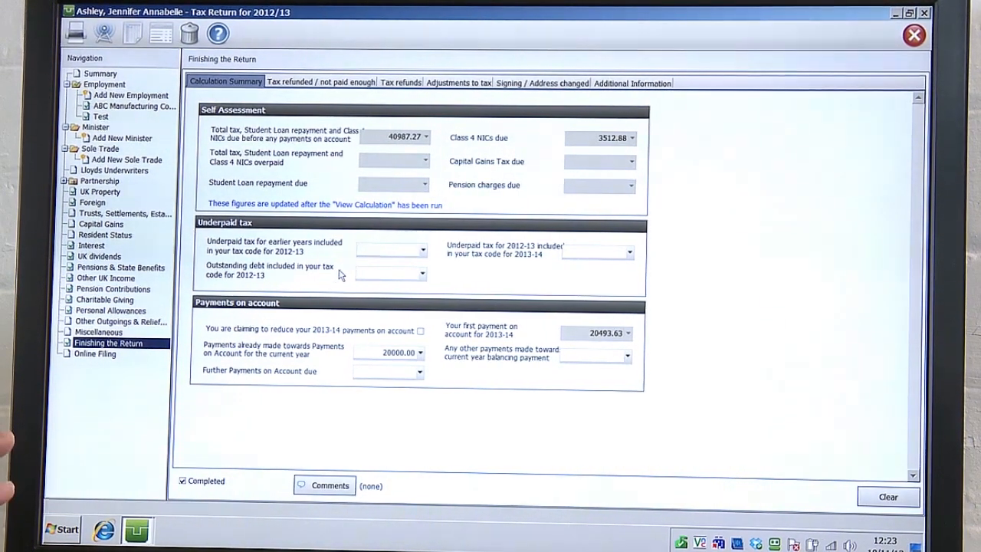
mouse_move(351, 269)
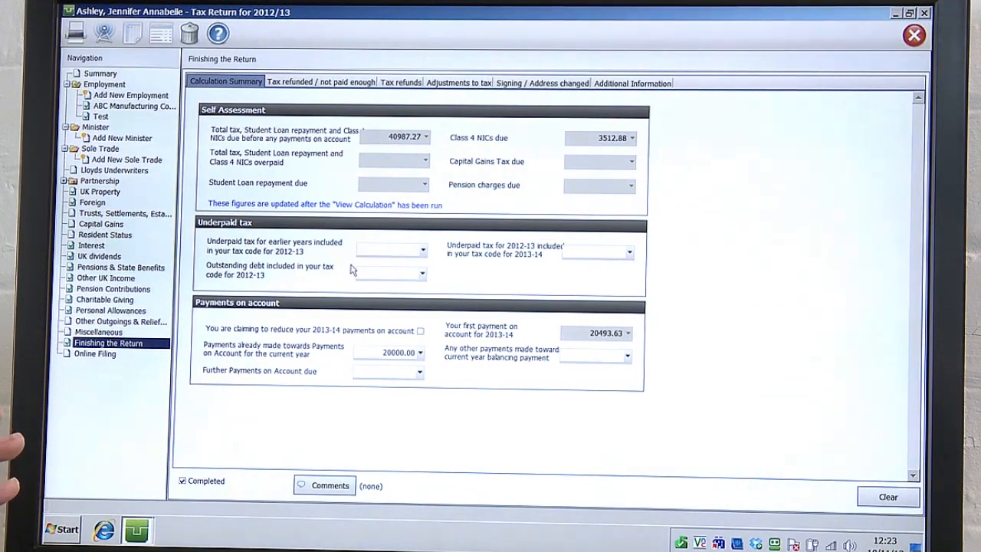
left_click(387, 352)
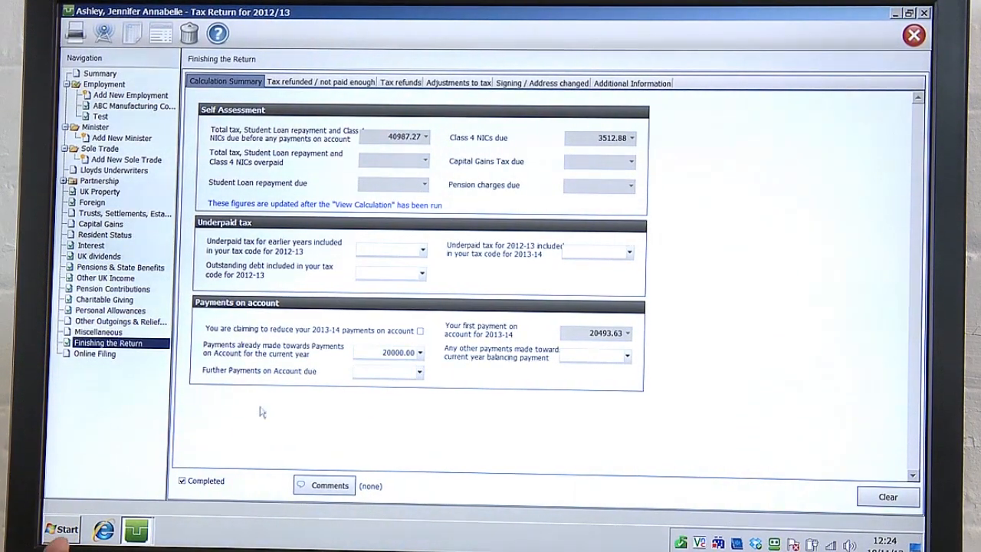
mouse_move(278, 432)
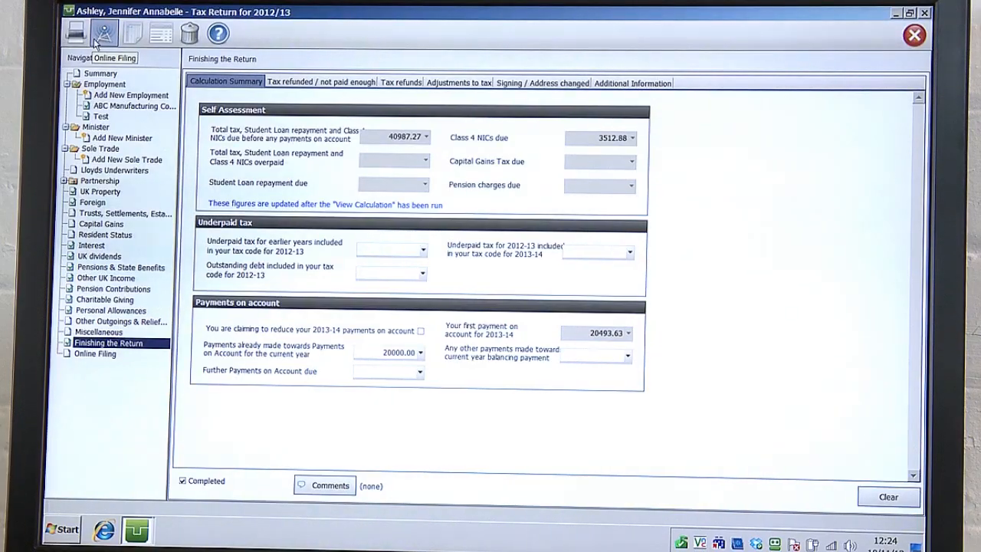
left_click(161, 33)
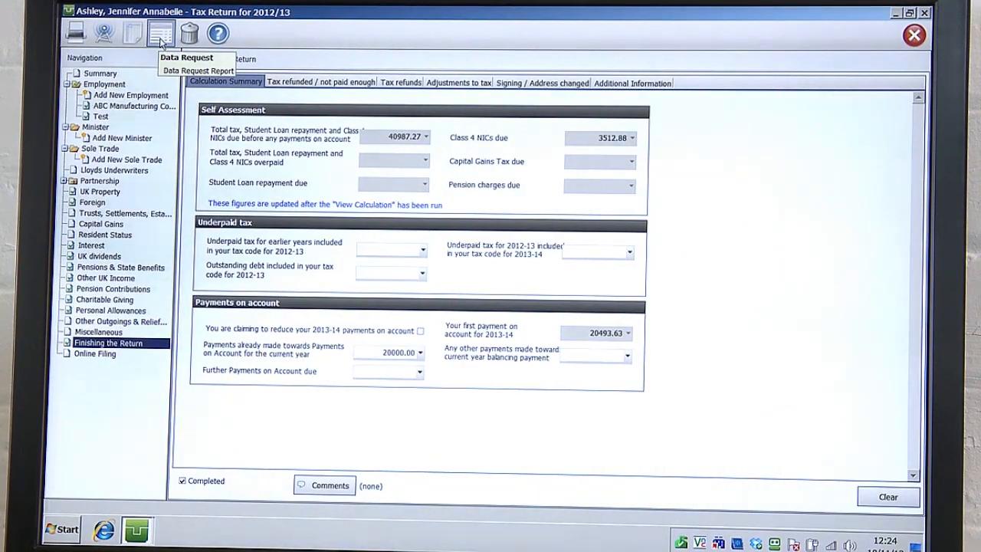
mouse_move(132, 34)
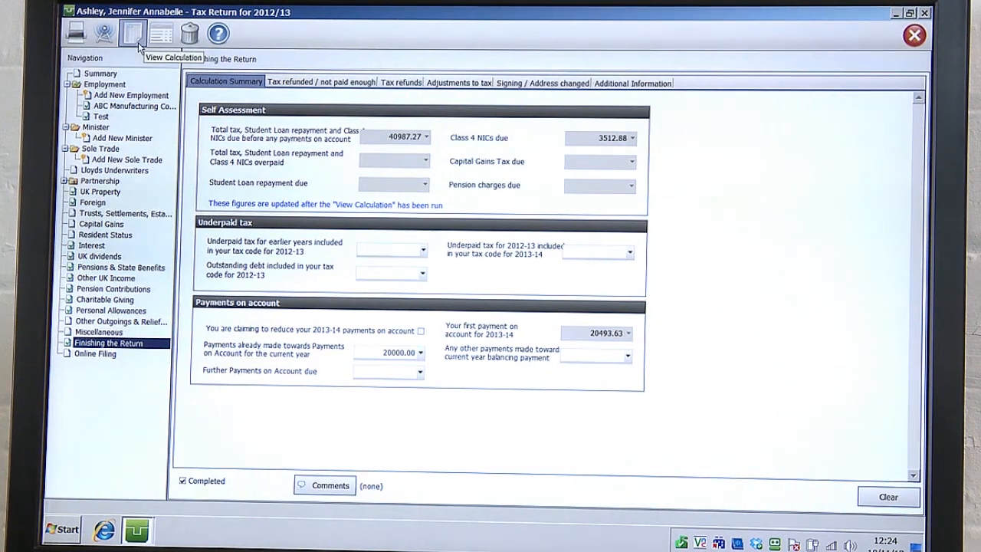
mouse_move(141, 48)
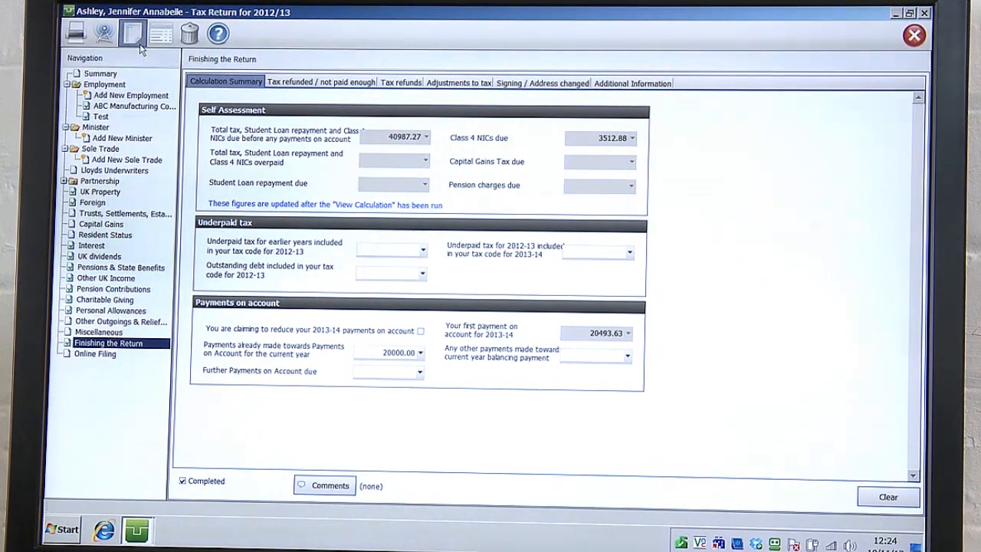
left_click(100, 73)
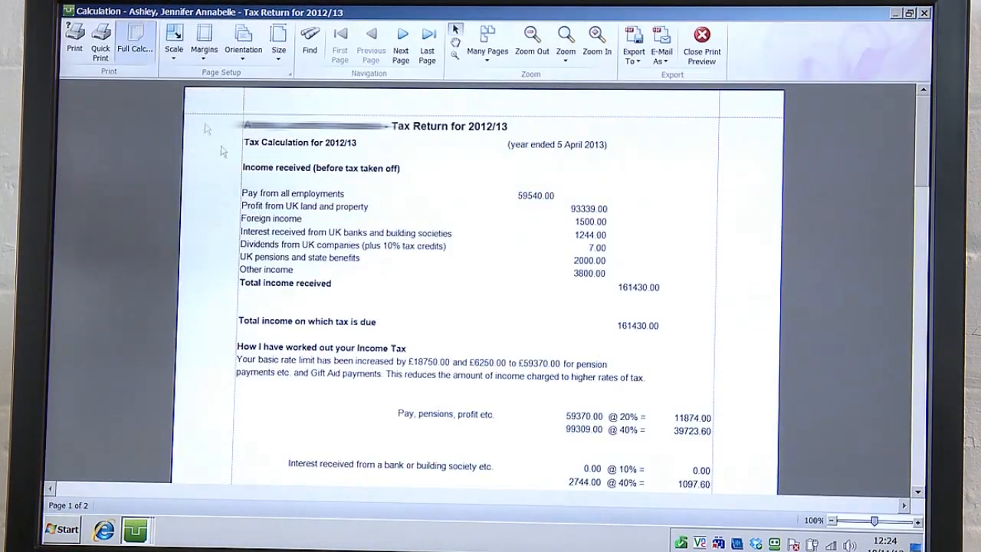
mouse_move(496, 263)
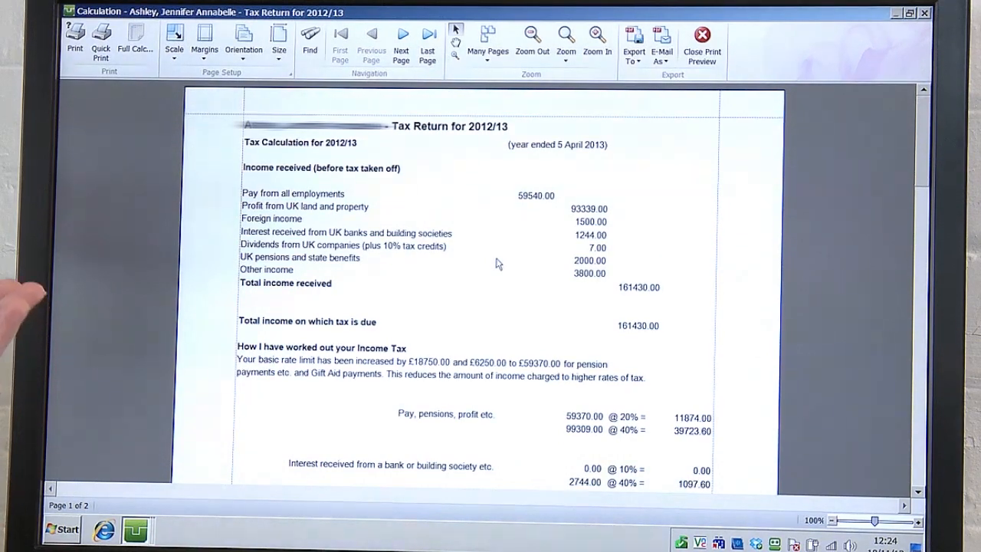